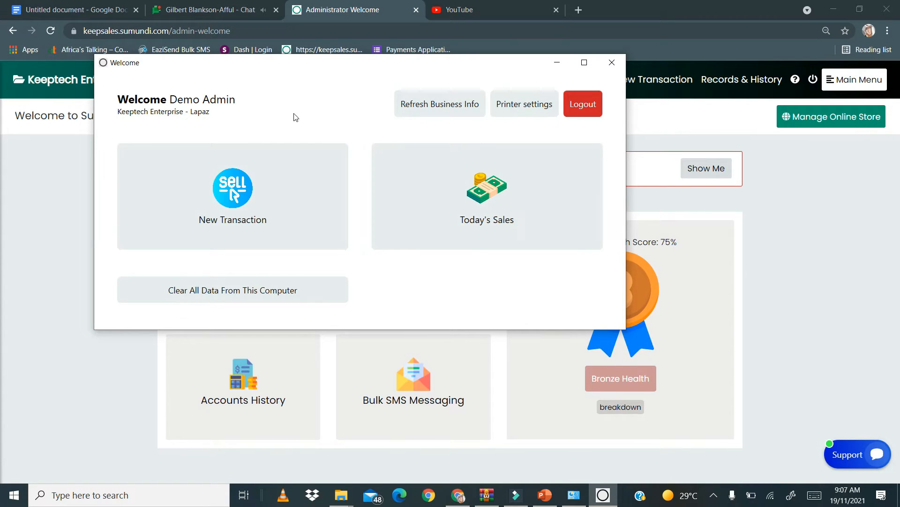
Close the chat tab in Chrome, keeping the desktop welcome window open
click(612, 62)
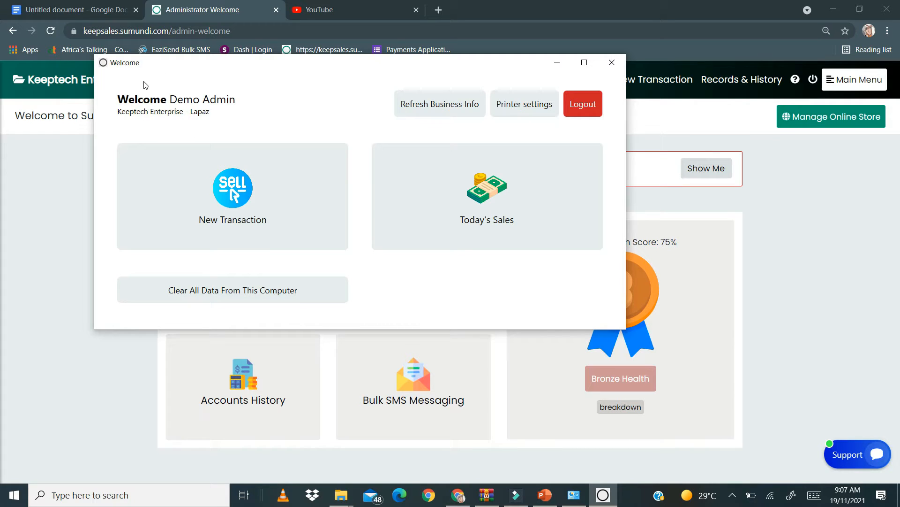
mouse_move(147, 132)
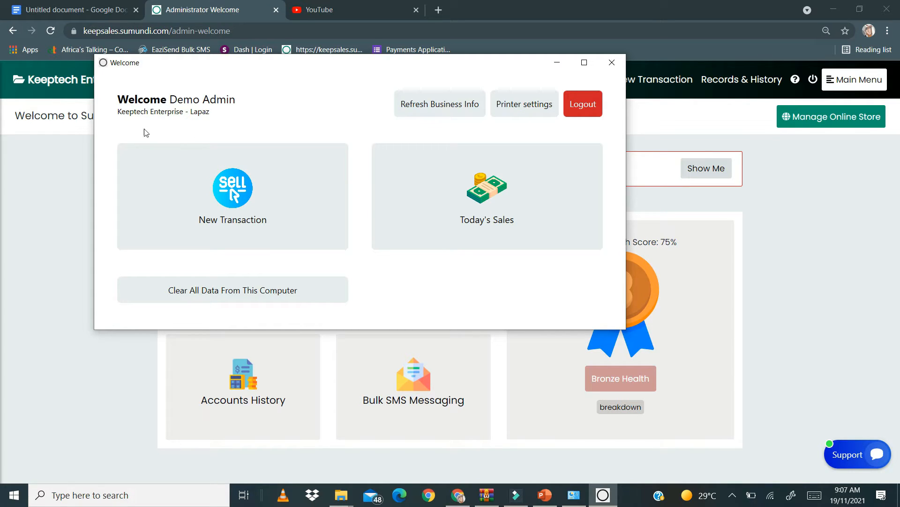
mouse_move(201, 122)
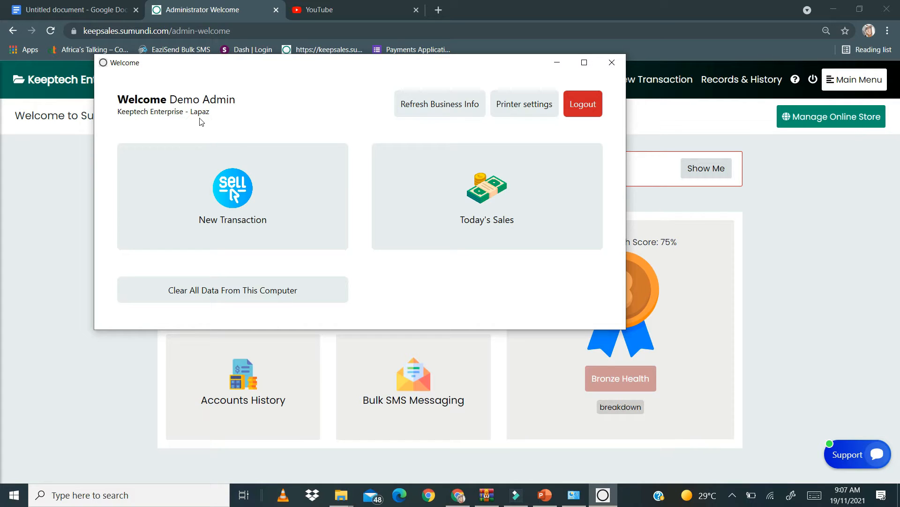
mouse_move(211, 122)
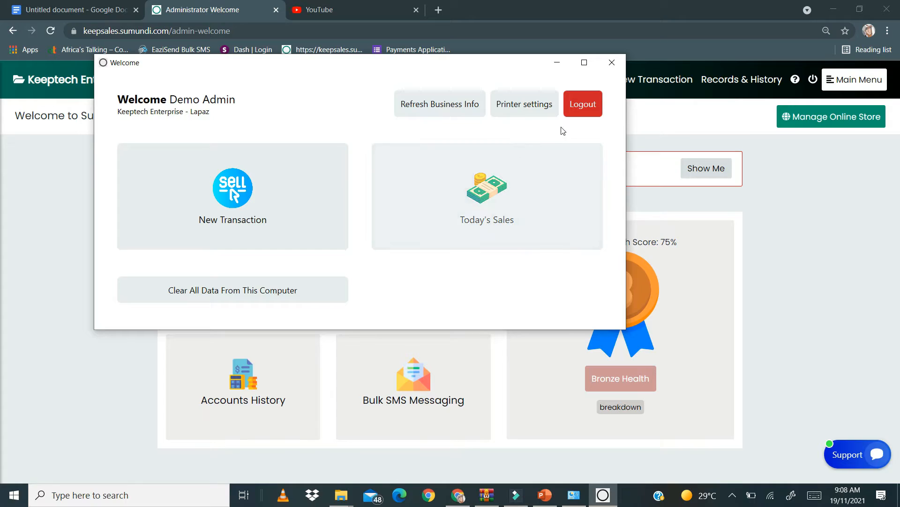
mouse_move(460, 192)
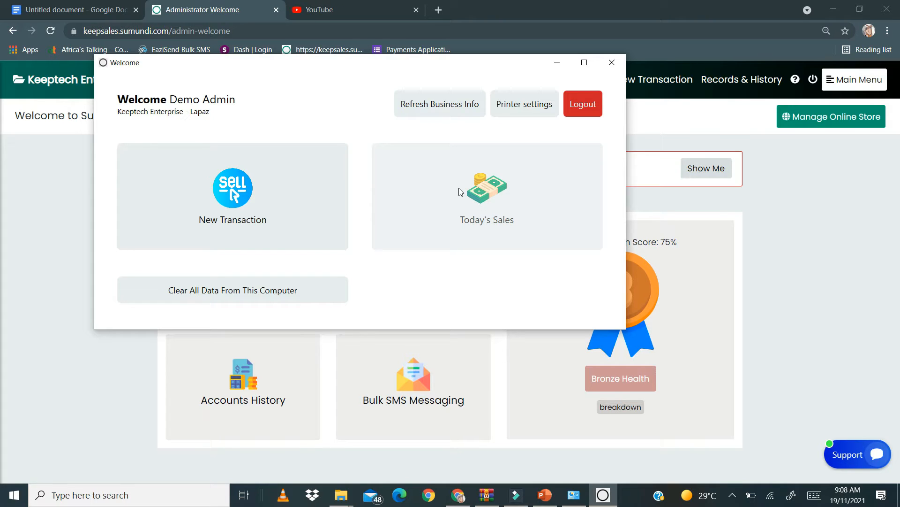
mouse_move(678, 136)
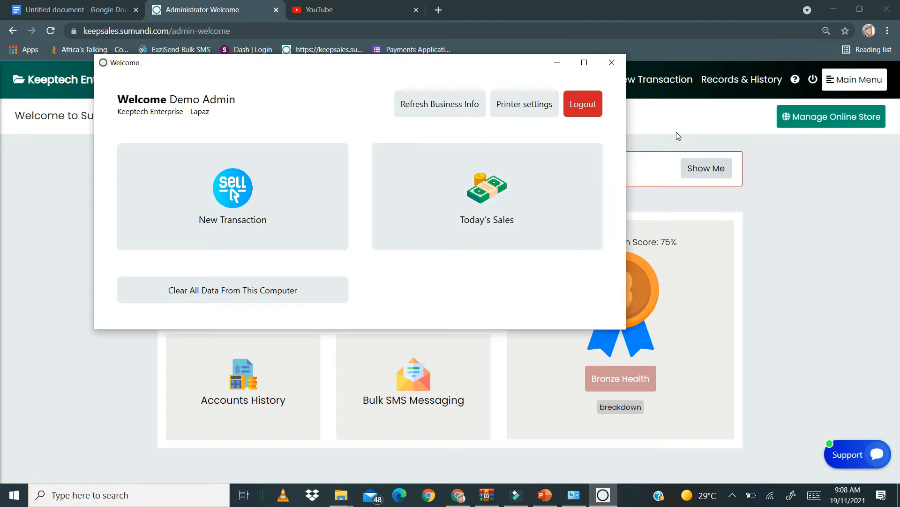
Go to User Settings from the dashboard main menu and expand Account, Permissions & Profile Settings
click(612, 62)
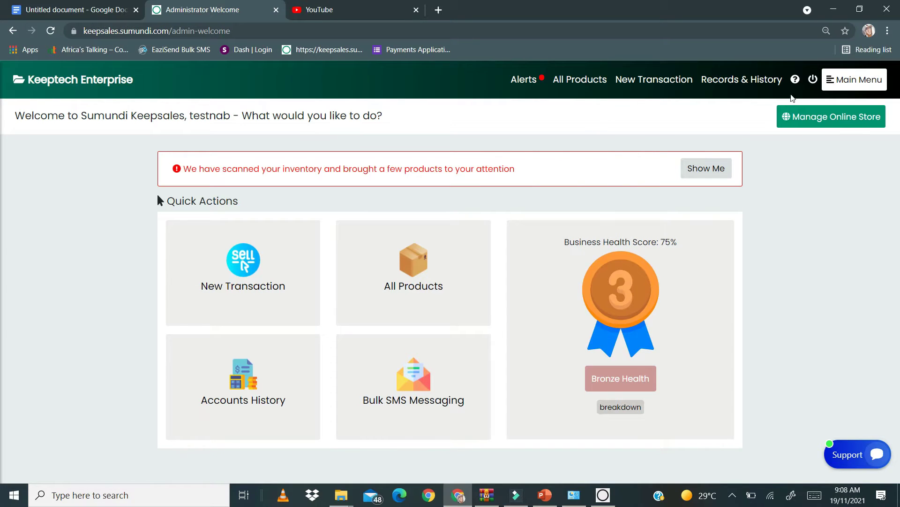
click(855, 79)
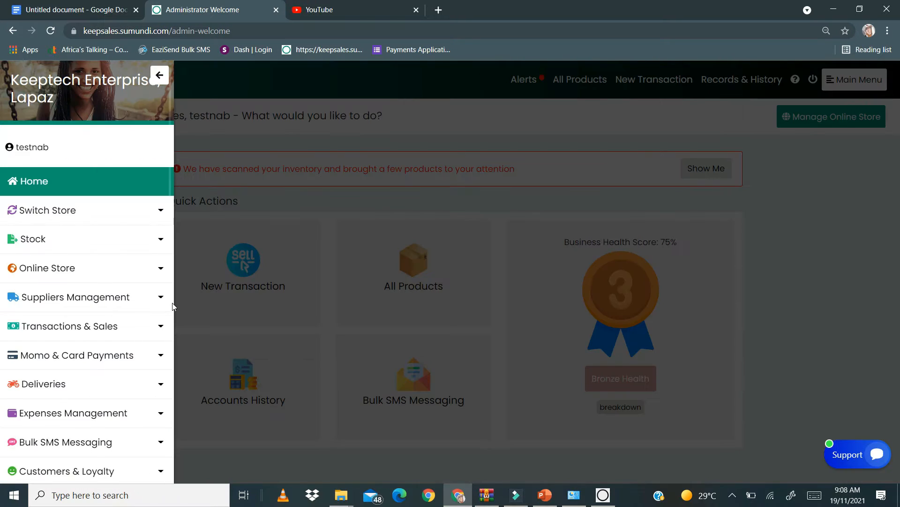
scroll(down, 3)
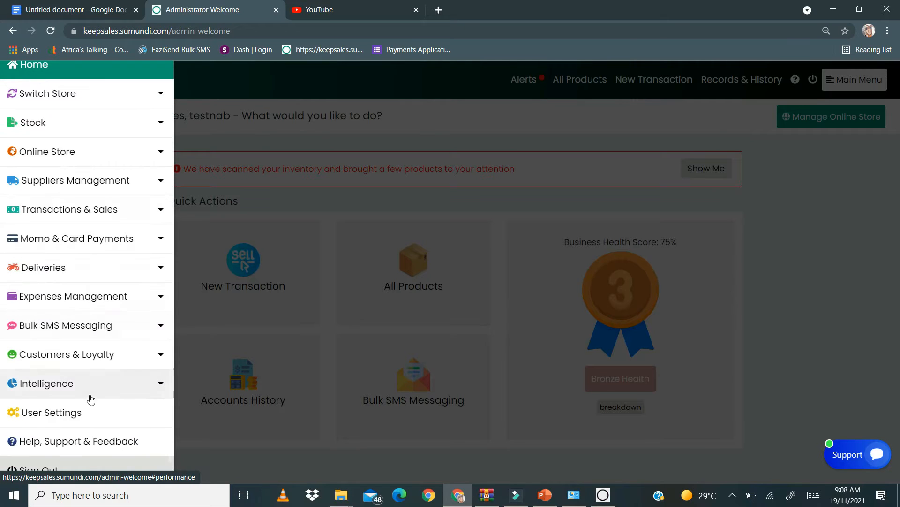
click(51, 412)
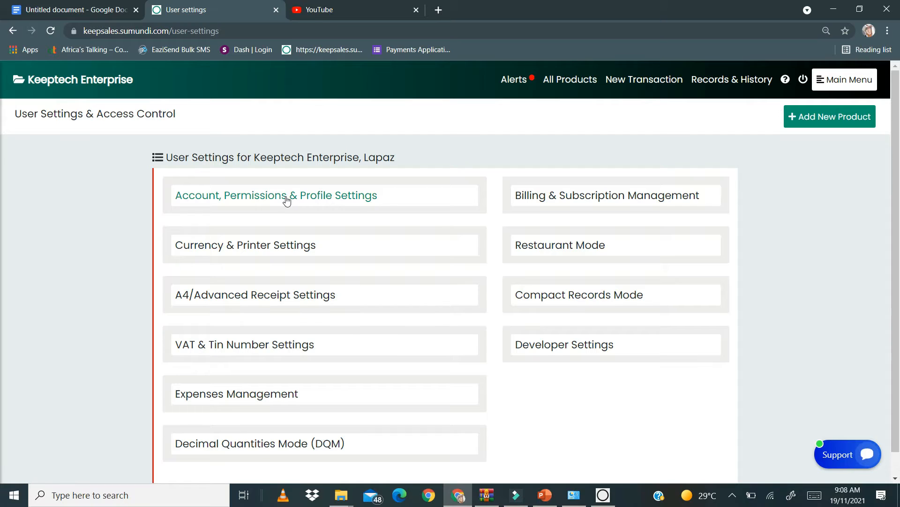
click(276, 195)
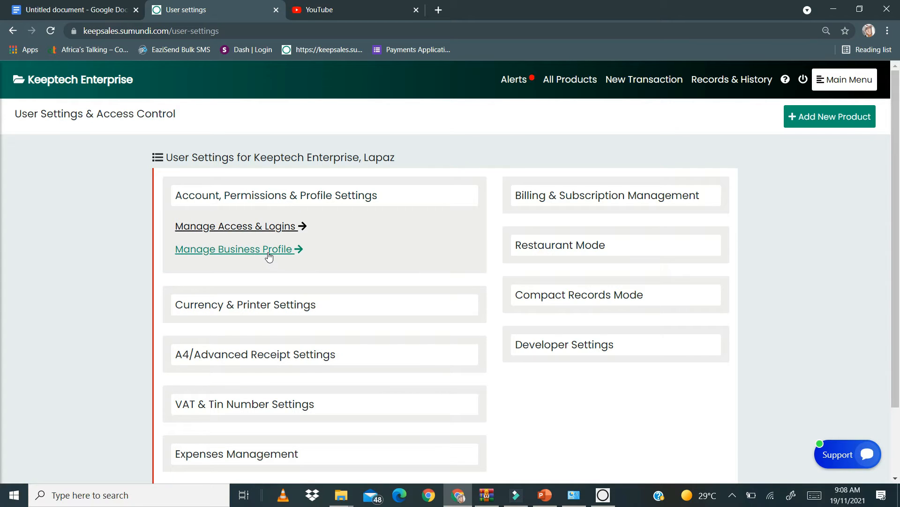
Open Manage Business Profile to reach the Manage Shop Profile page for Keeptech Enterprise
click(235, 249)
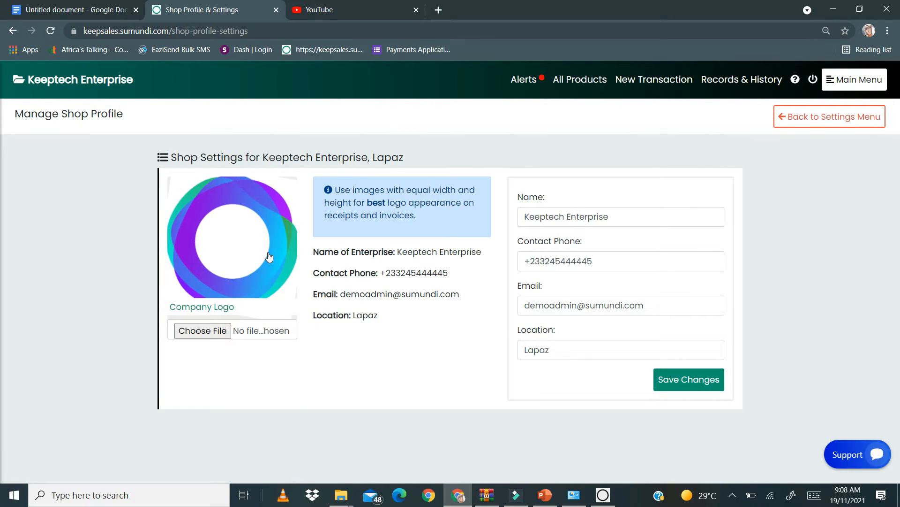
mouse_move(490, 273)
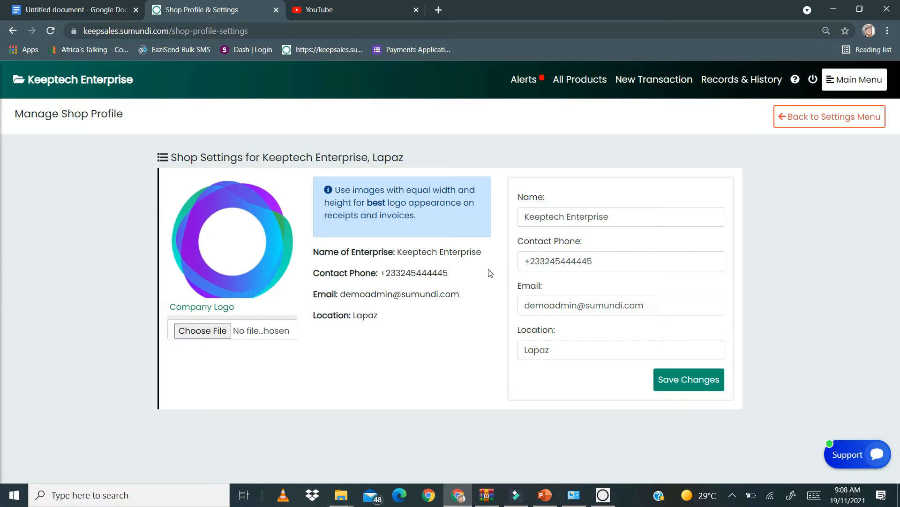
mouse_move(423, 287)
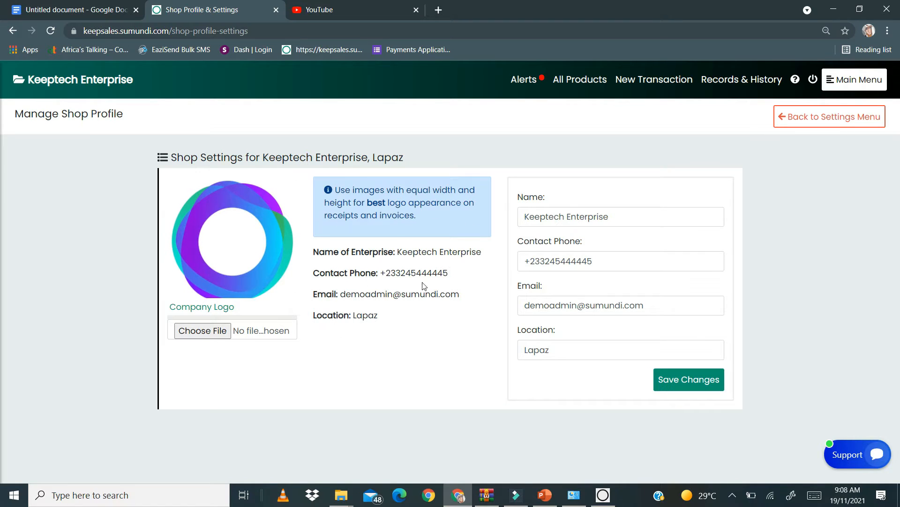
mouse_move(345, 293)
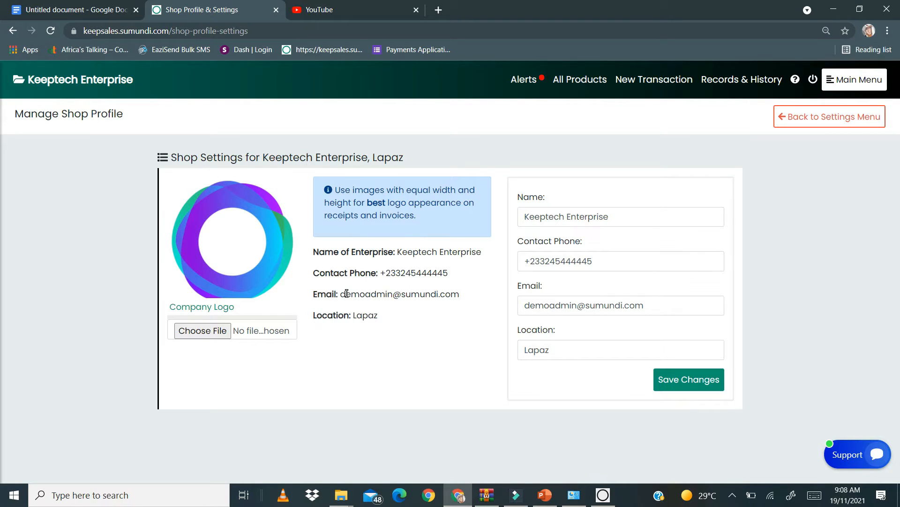
mouse_move(351, 327)
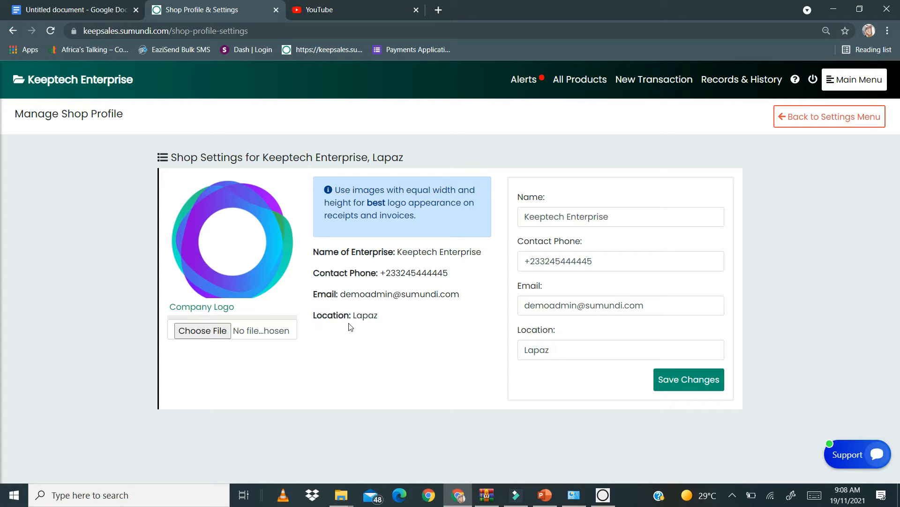
mouse_move(351, 336)
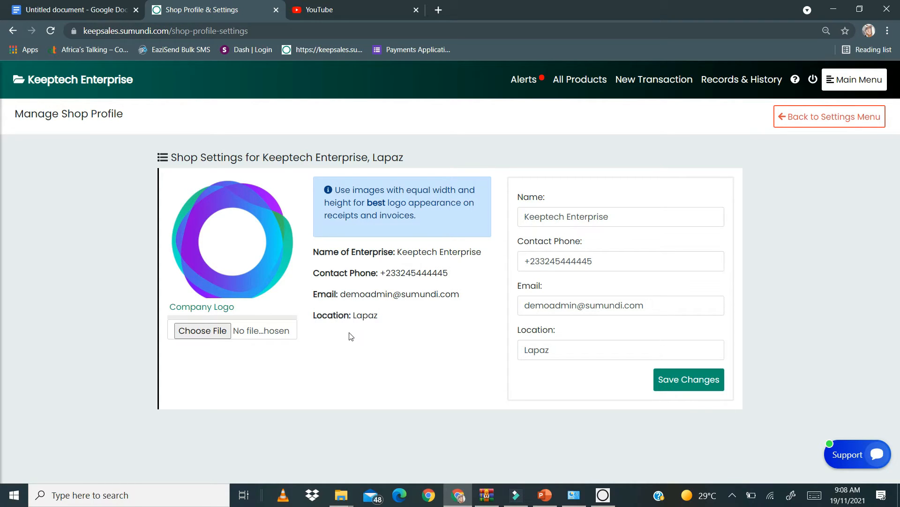
mouse_move(414, 243)
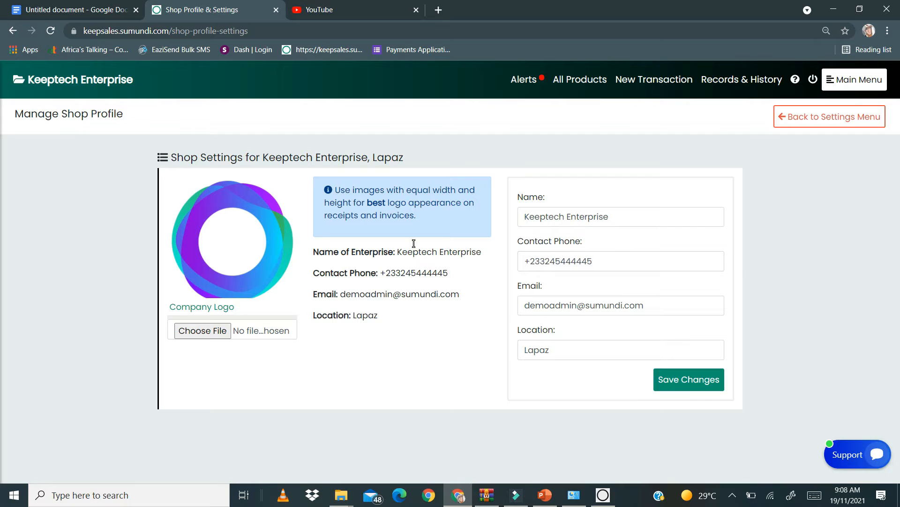
mouse_move(351, 263)
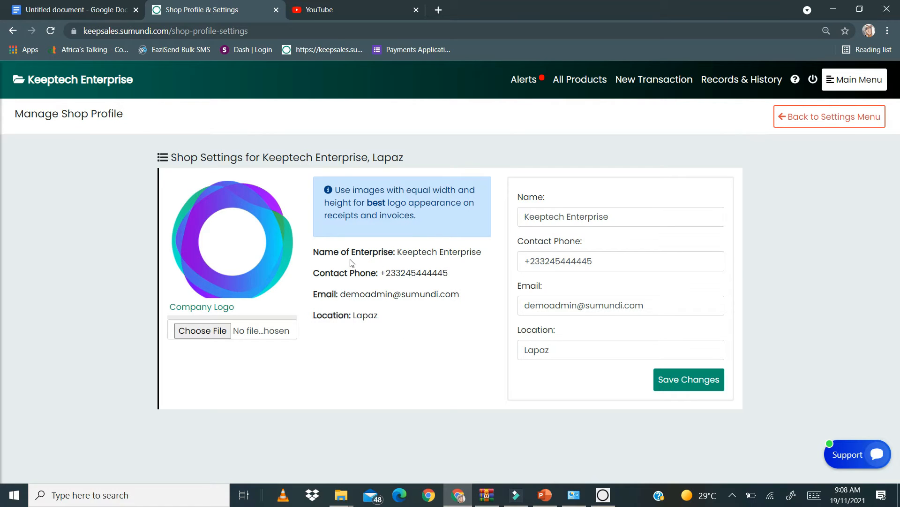
mouse_move(342, 349)
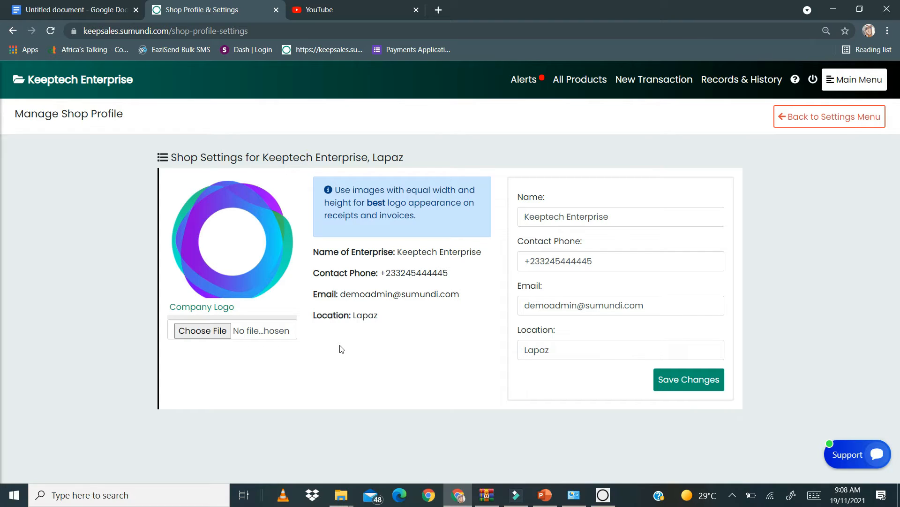
click(612, 261)
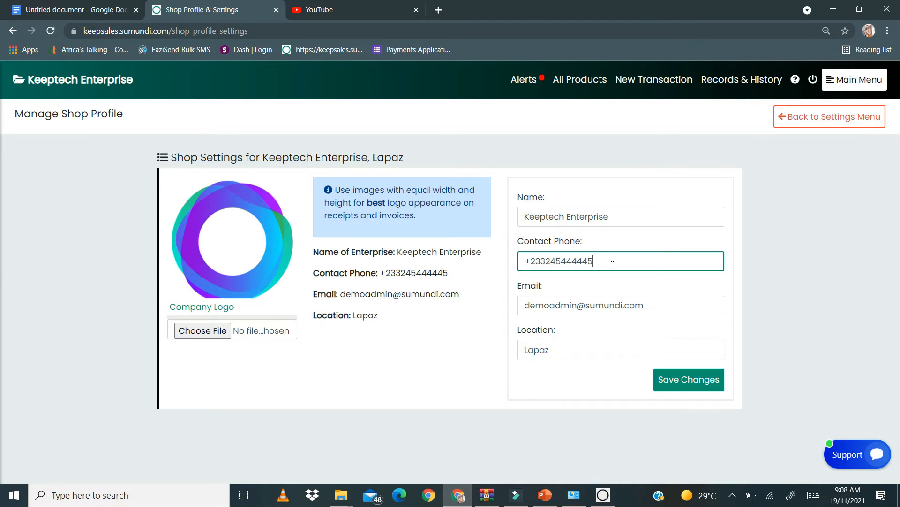
key(Backspace)
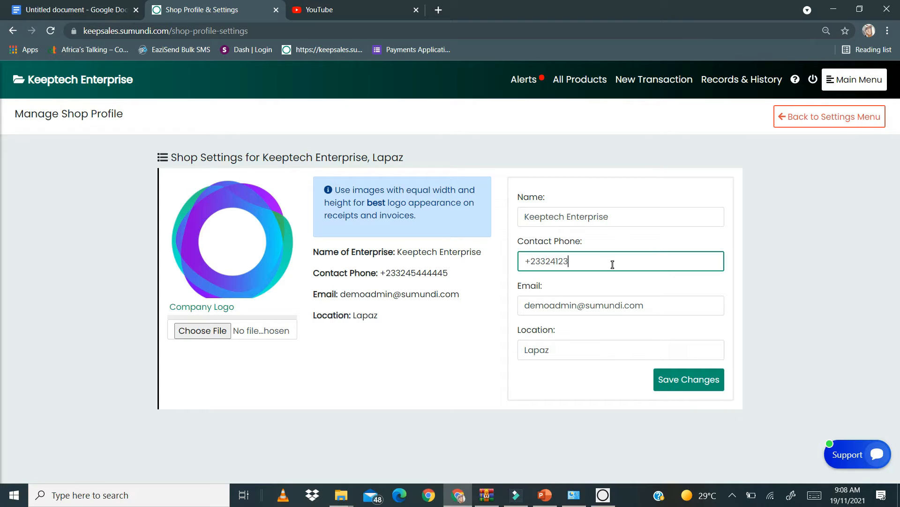
text(456)
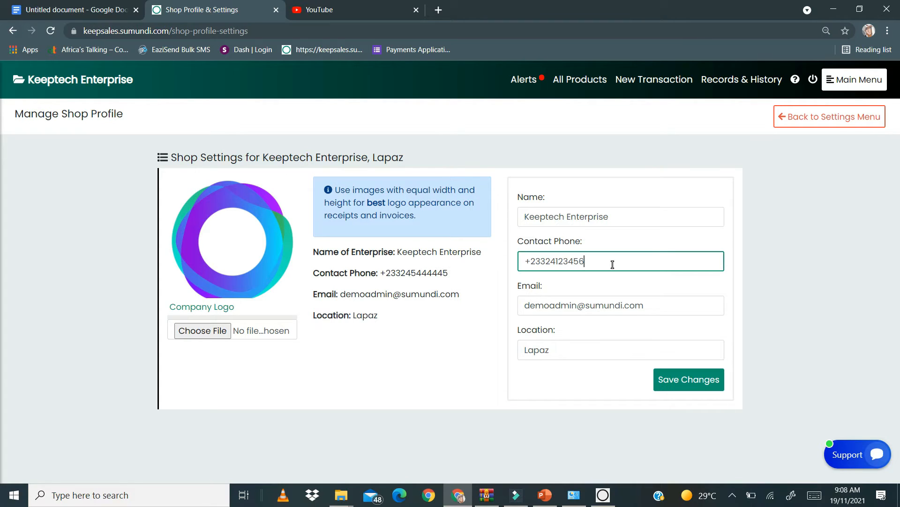
text(7)
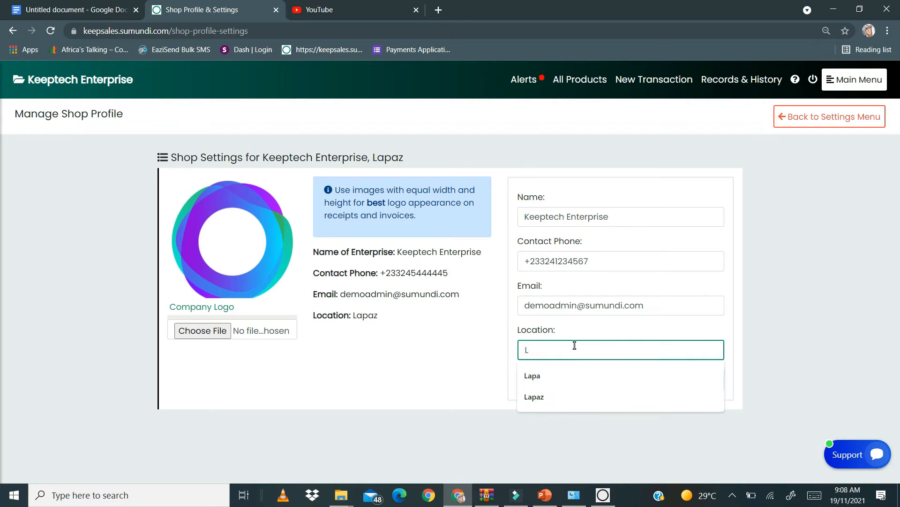
text(Achimota)
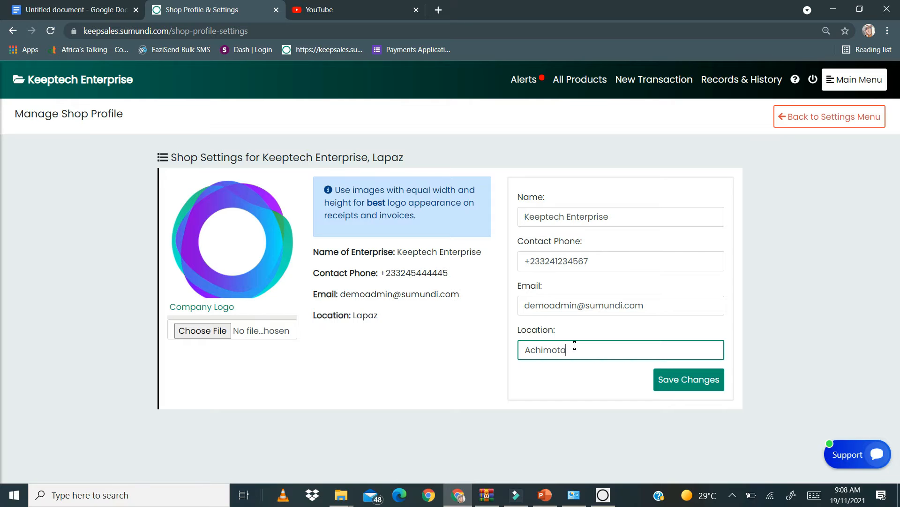
Save the updated shop profile for Keeptech Enterprise
click(680, 380)
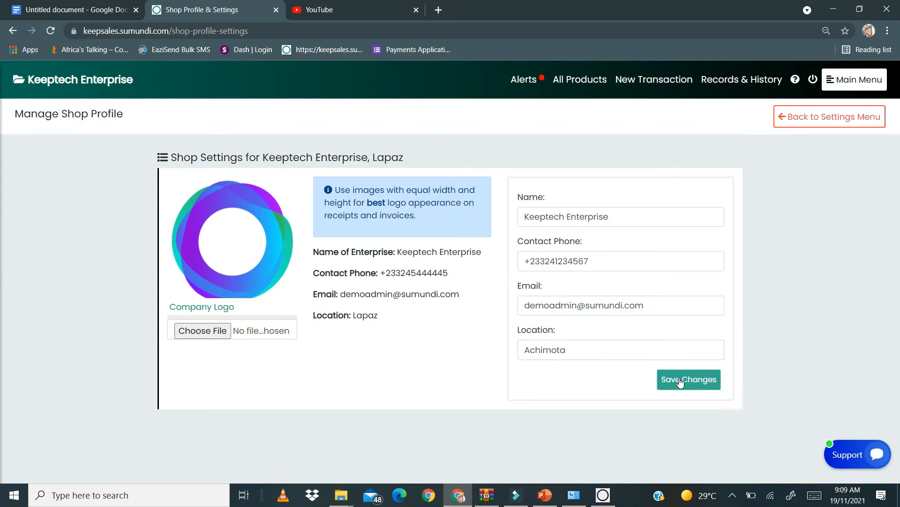
click(689, 379)
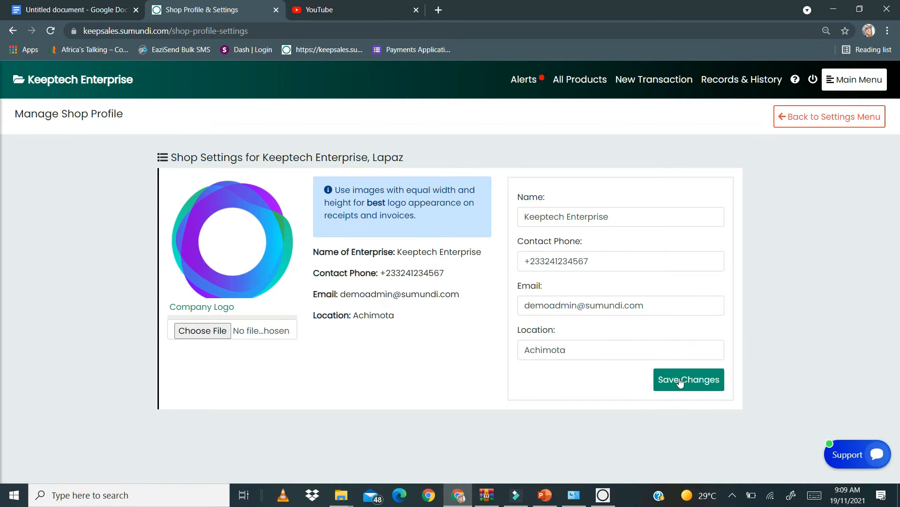
click(854, 79)
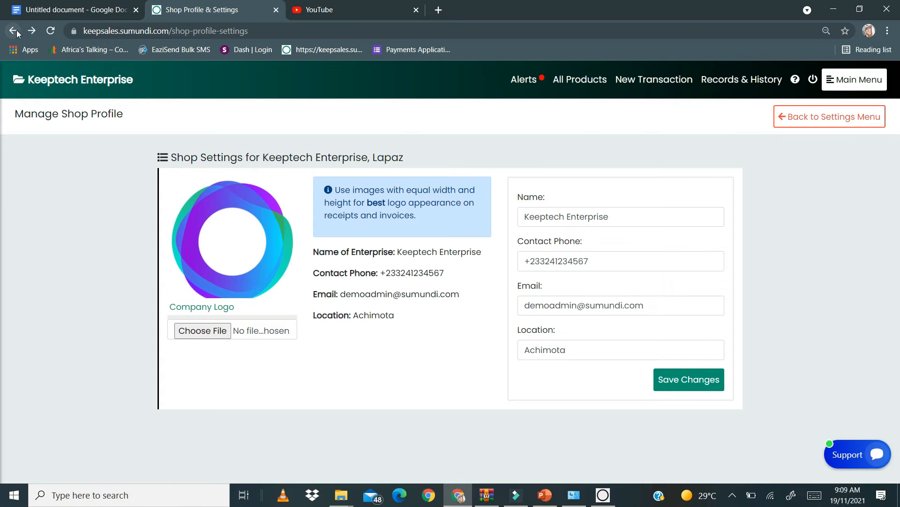
Revisit Manage Business Profile to confirm the location reads Achimota, then return to the settings menu
click(15, 29)
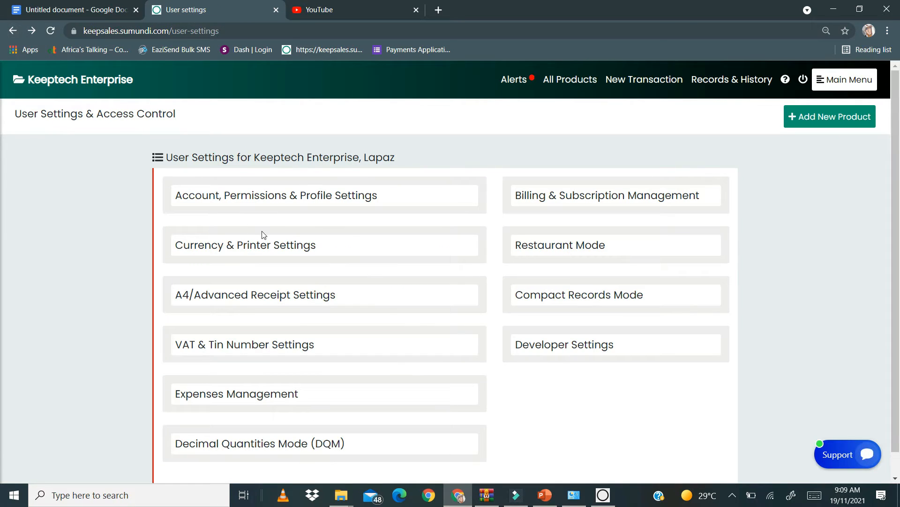
click(276, 195)
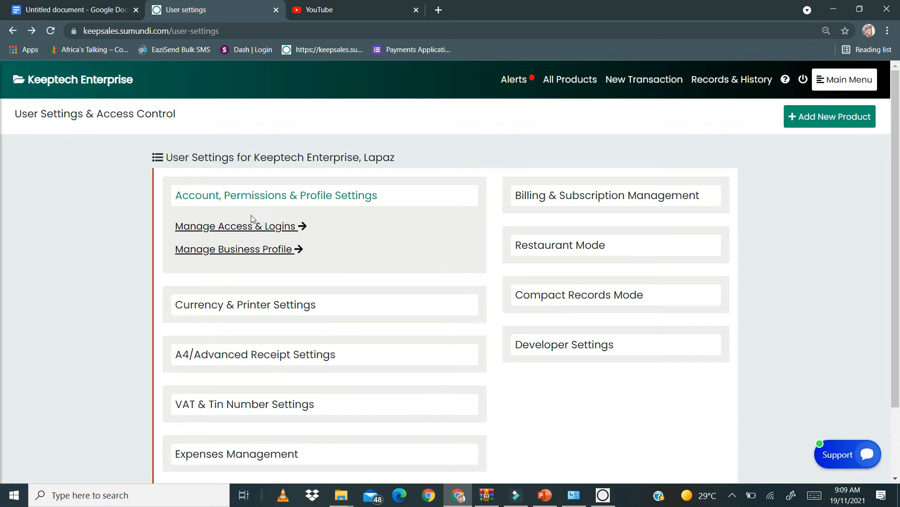
mouse_move(332, 219)
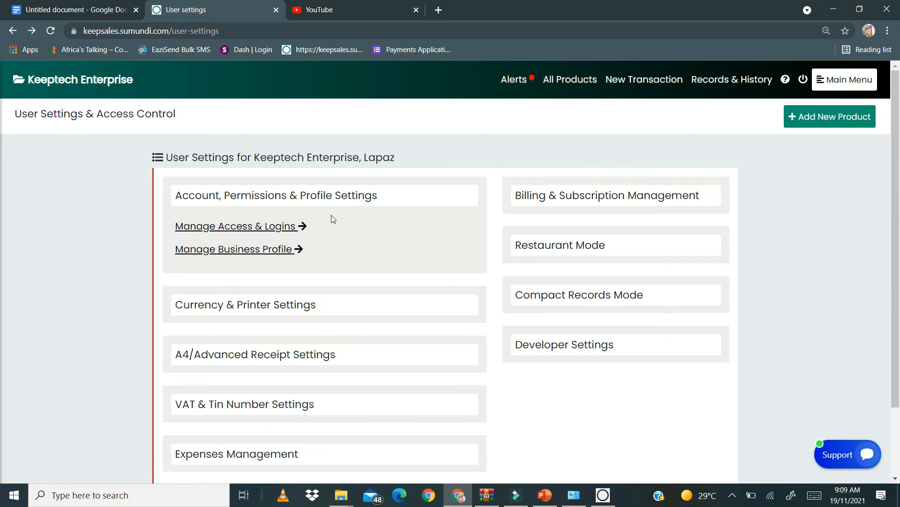
click(233, 249)
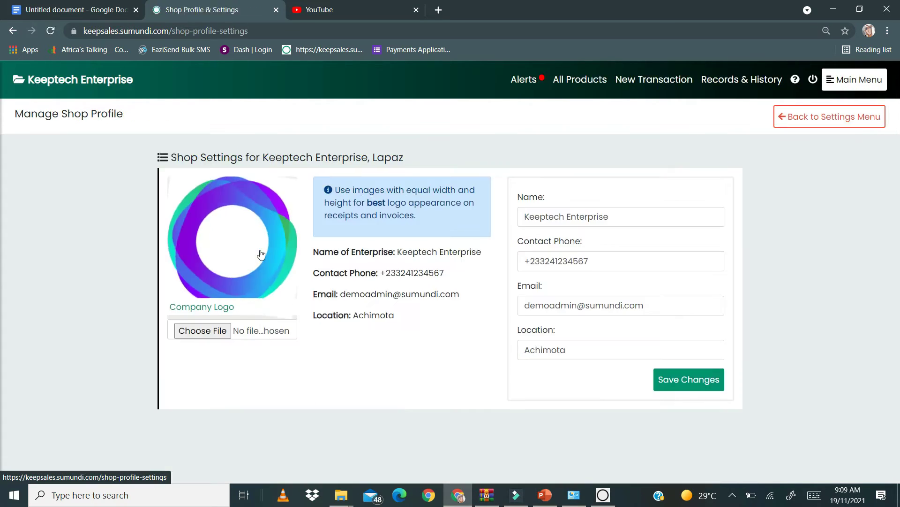
click(11, 29)
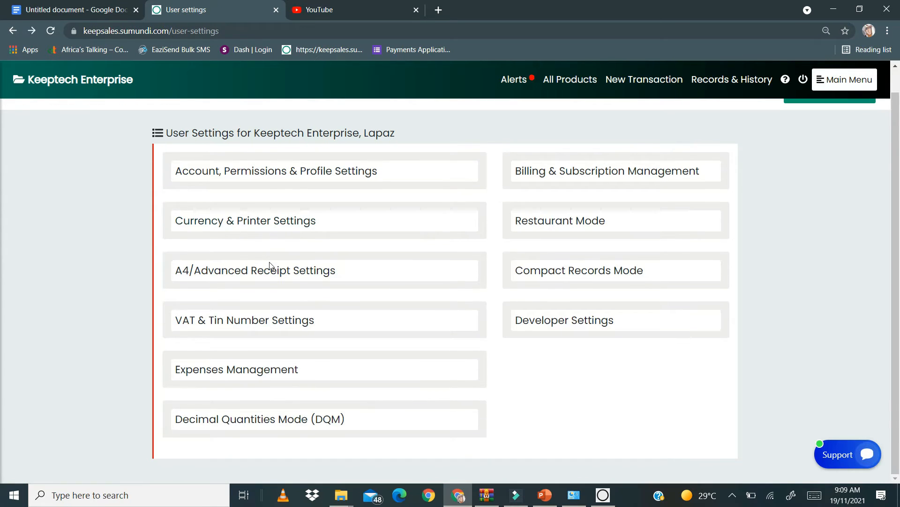
click(245, 220)
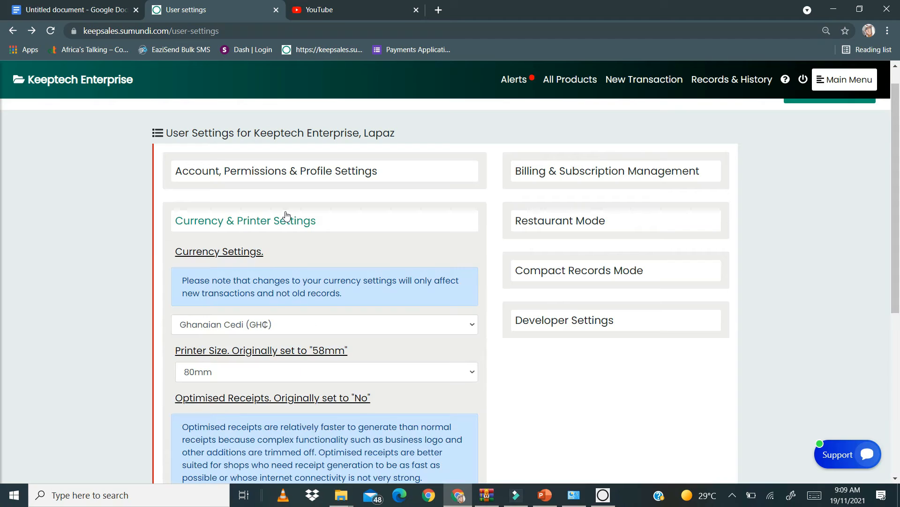
mouse_move(272, 361)
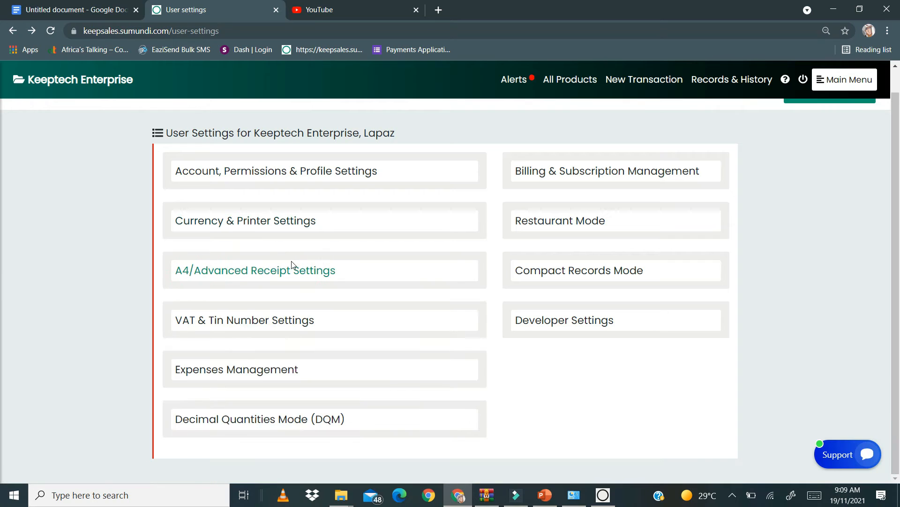
Expand VAT & TIN Number Settings and review the VAT and TIN display choices without changing them
click(244, 320)
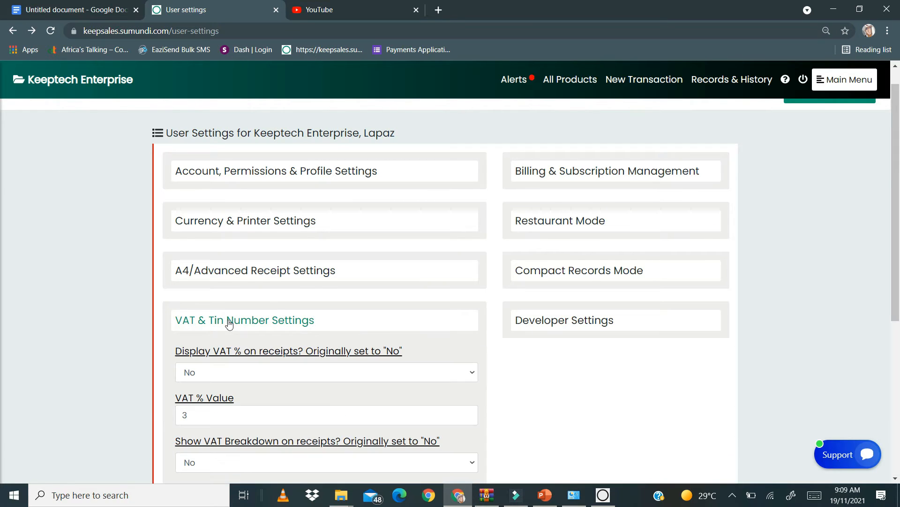
scroll(down, 3)
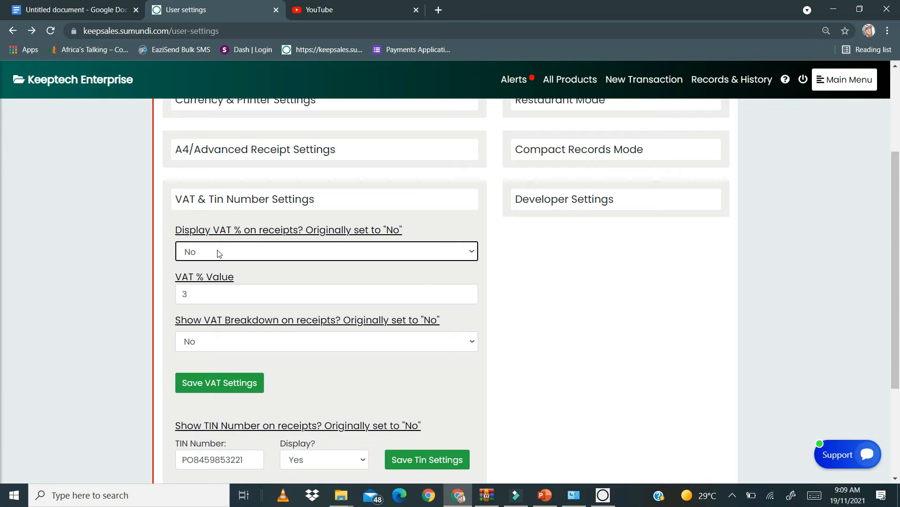
mouse_move(295, 253)
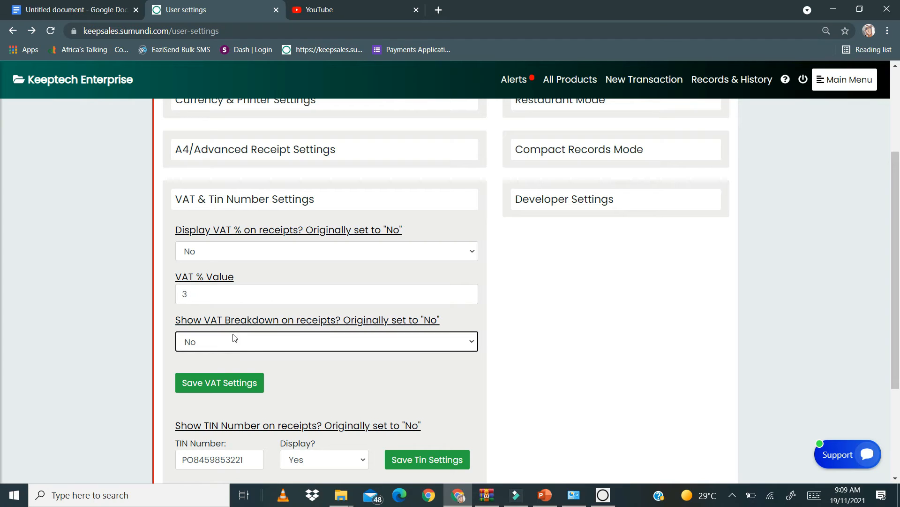
mouse_move(373, 335)
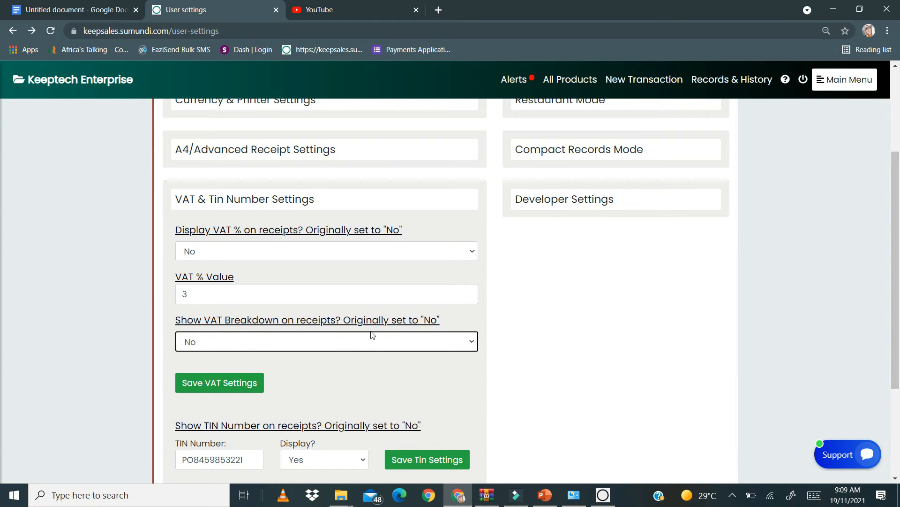
scroll(down, 3)
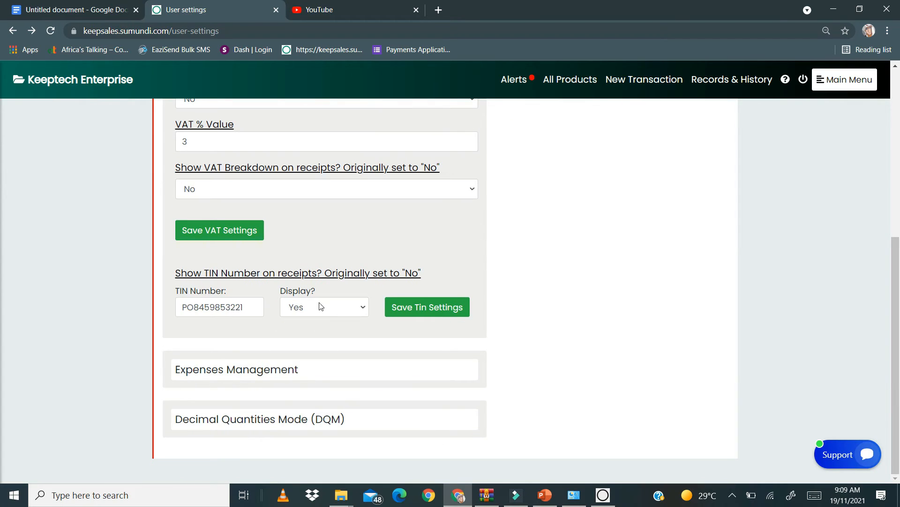
mouse_move(204, 321)
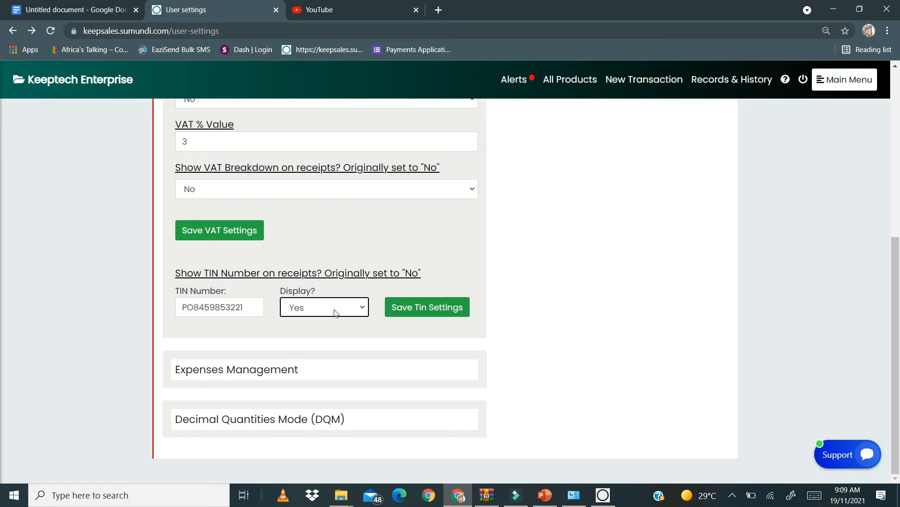
click(324, 306)
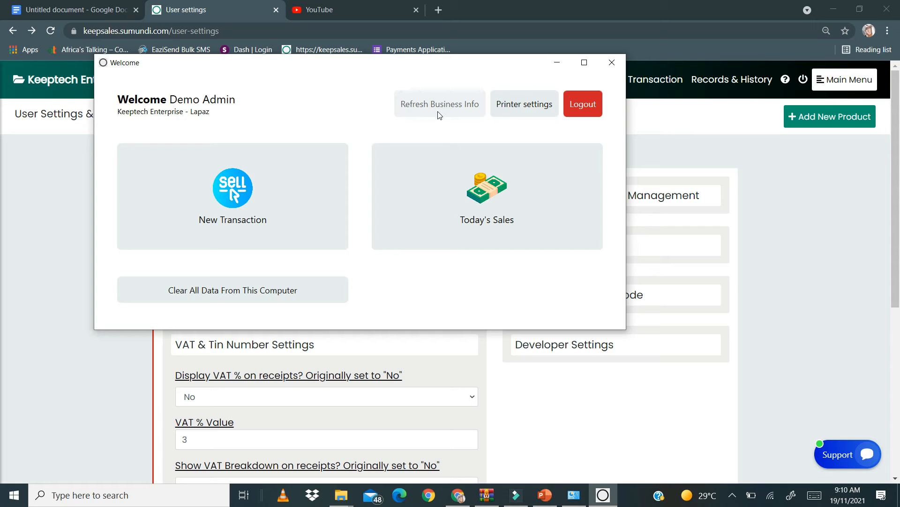
mouse_move(431, 117)
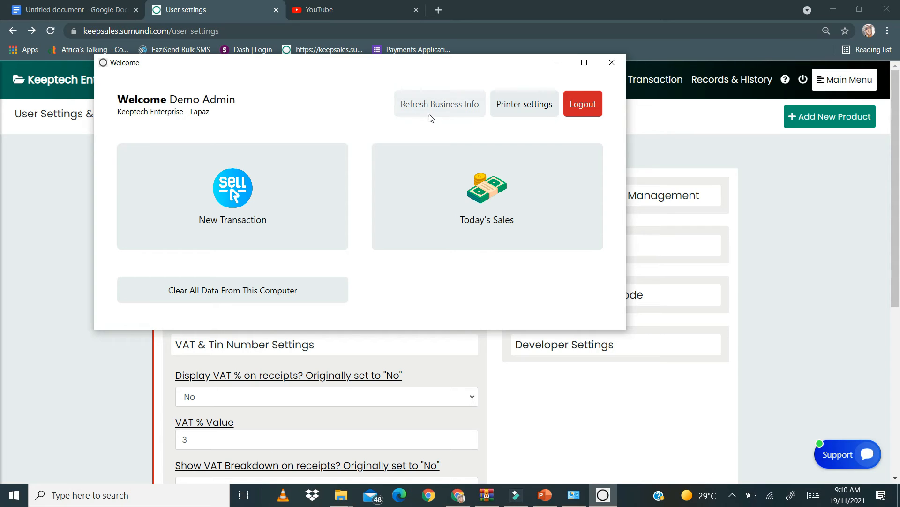
Refresh business info in the desktop welcome window and acknowledge the success message
click(440, 104)
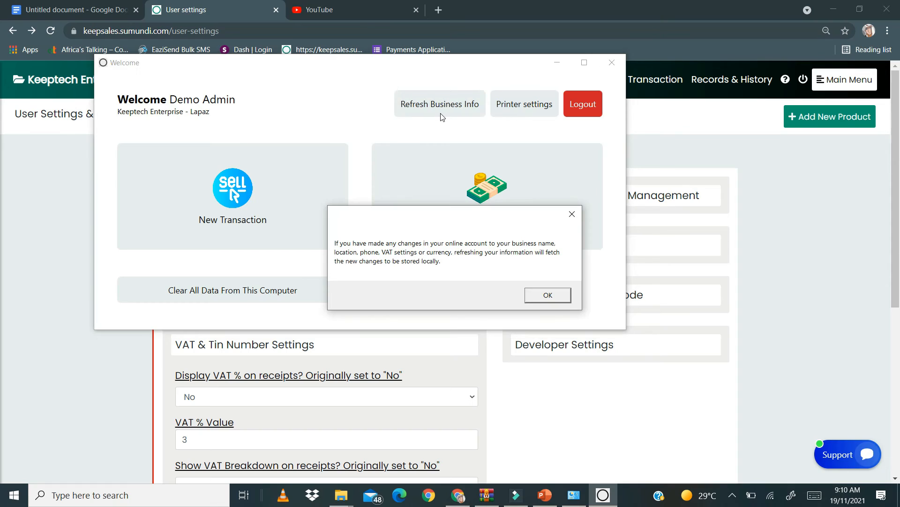
mouse_move(438, 256)
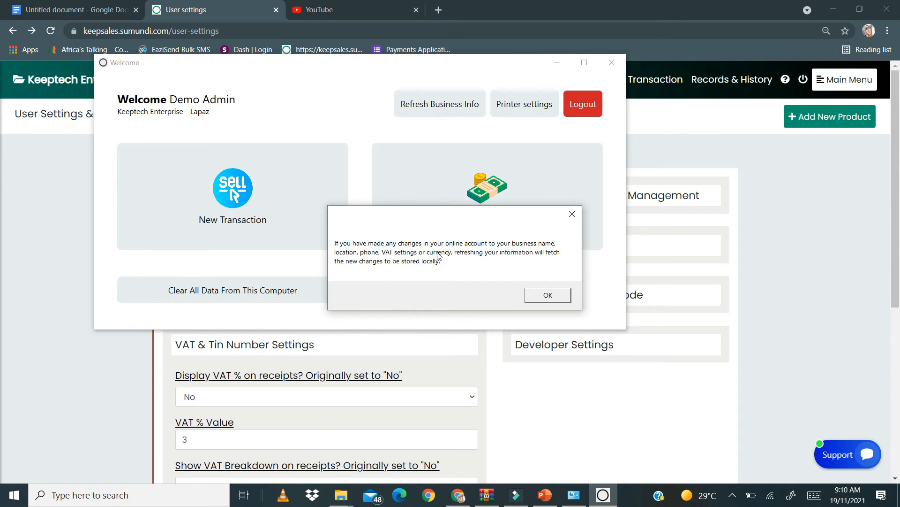
mouse_move(555, 244)
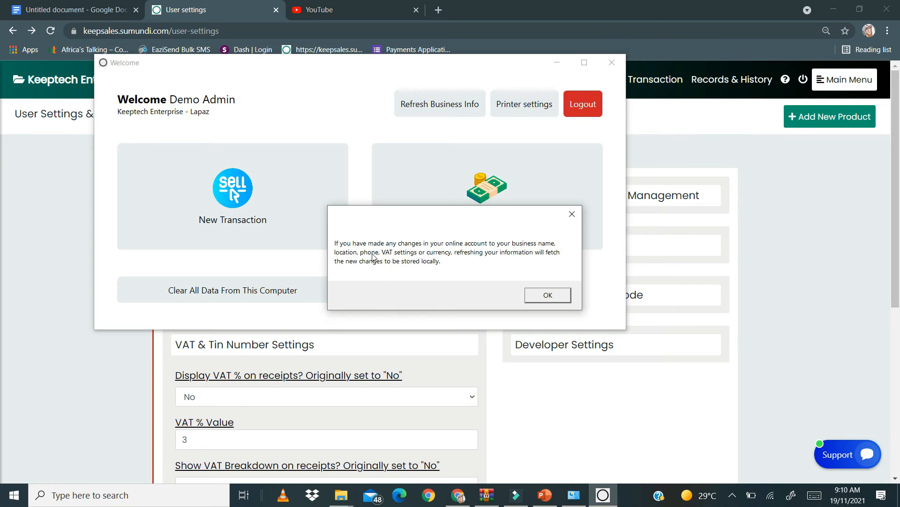
mouse_move(489, 259)
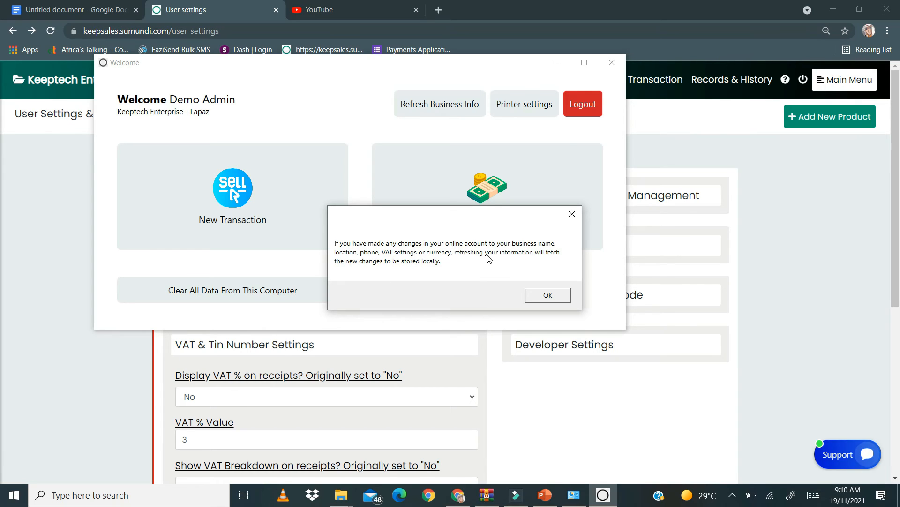
mouse_move(358, 270)
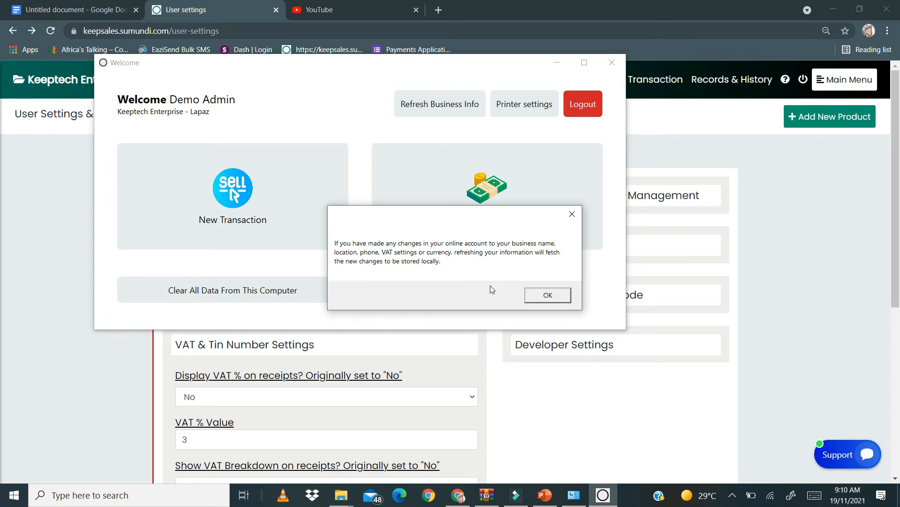
click(548, 295)
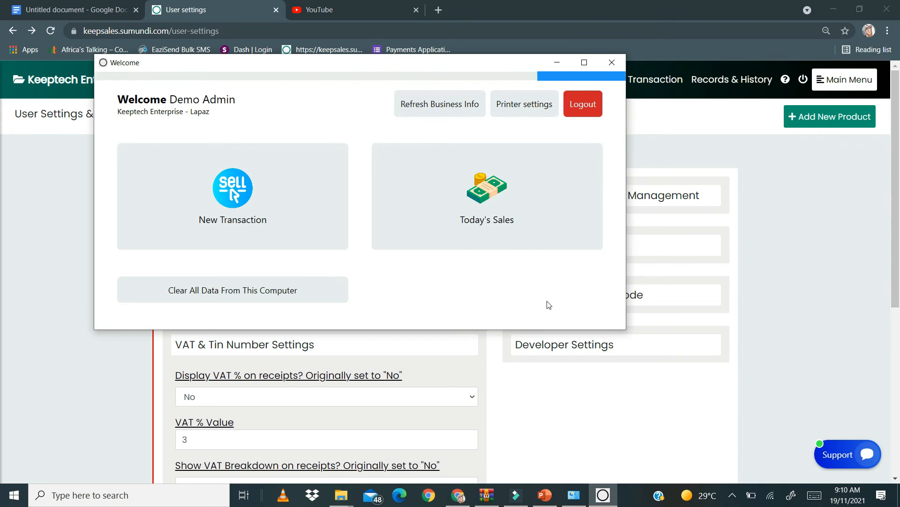
click(440, 104)
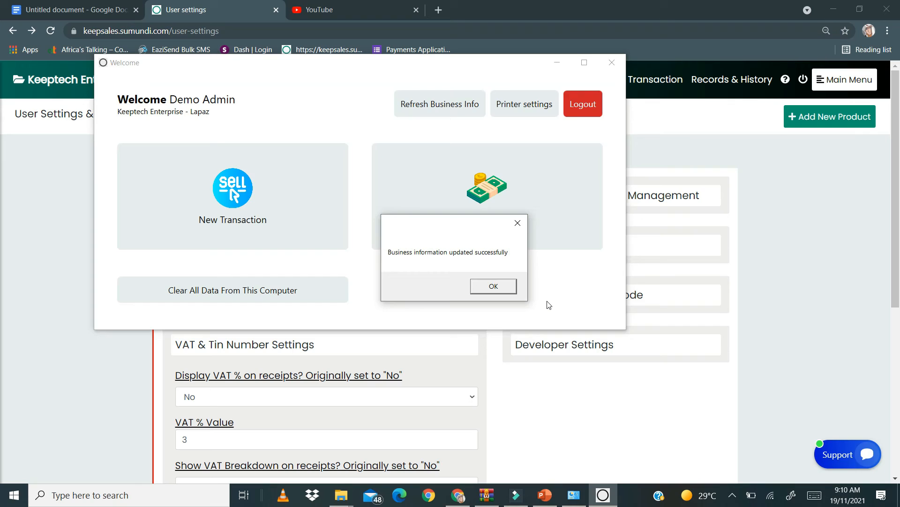
click(493, 286)
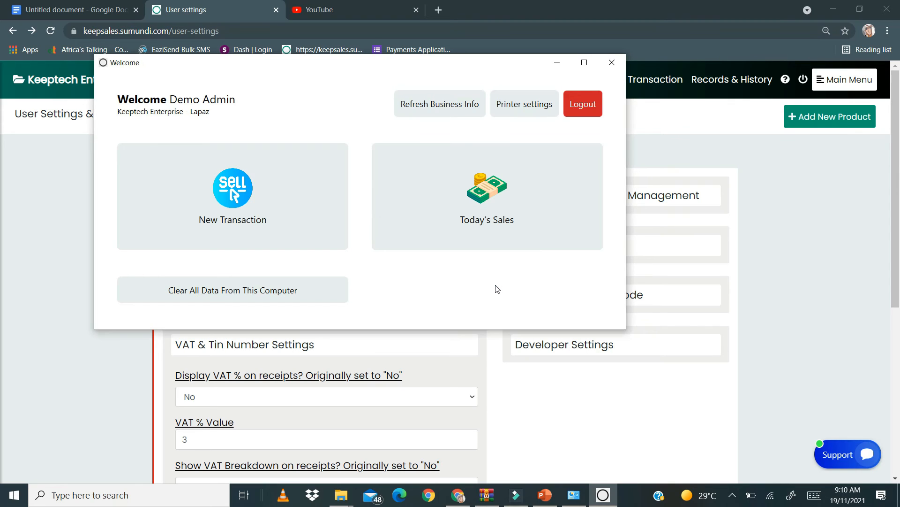
mouse_move(599, 62)
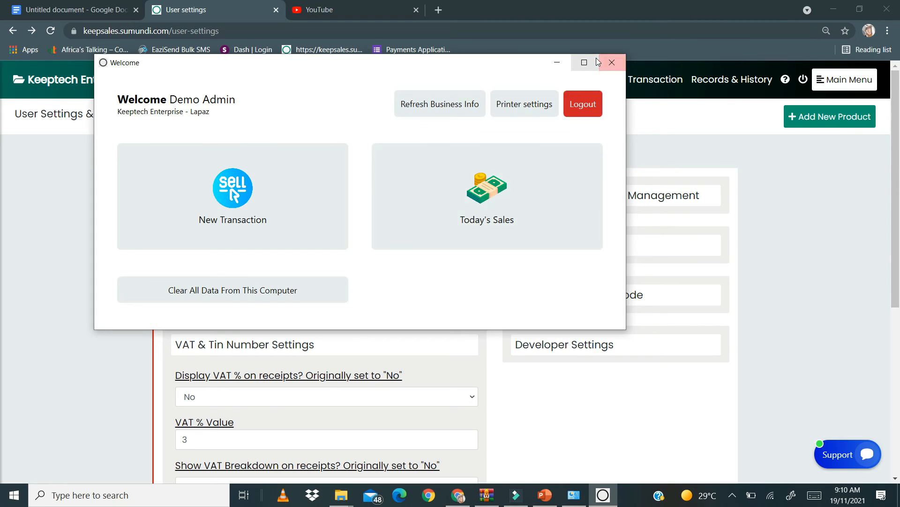
Restart Sumundi Keepsales and start a new transaction showing Keeptech Enterprise - Achimota
click(612, 61)
text(sum)
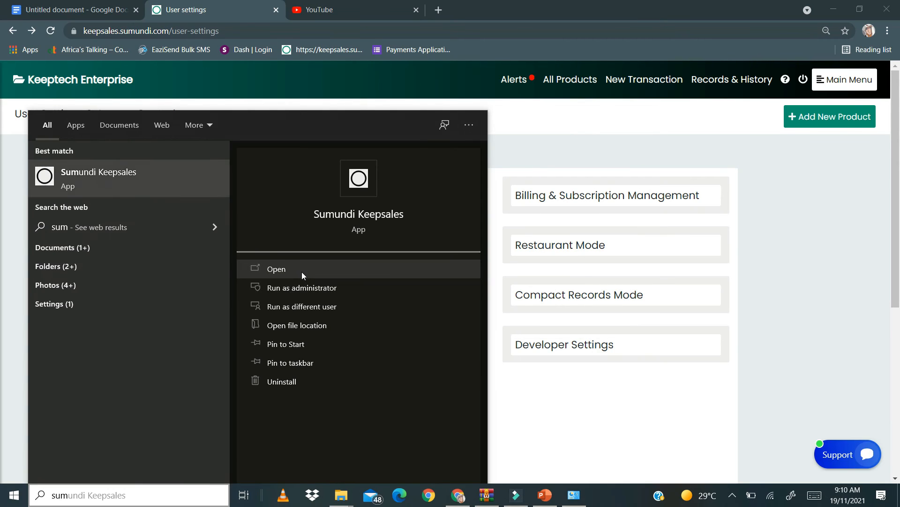
click(276, 269)
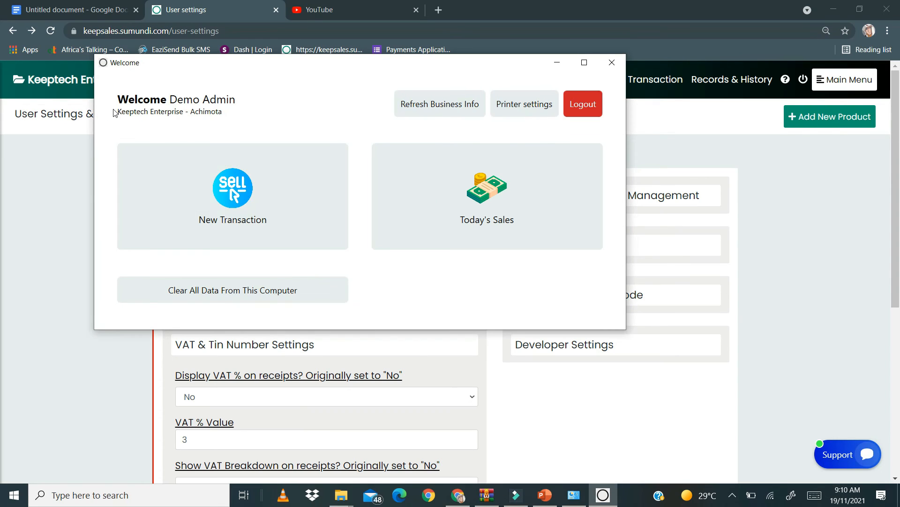
mouse_move(201, 121)
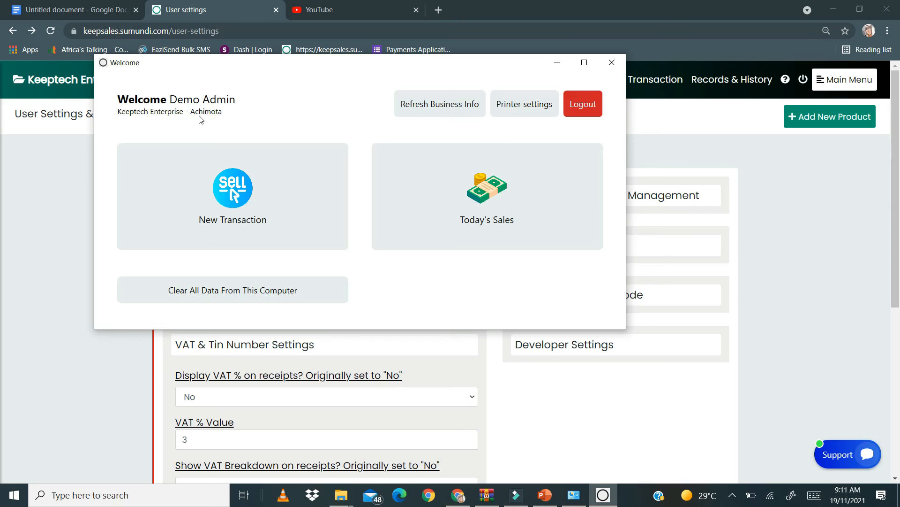
mouse_move(214, 115)
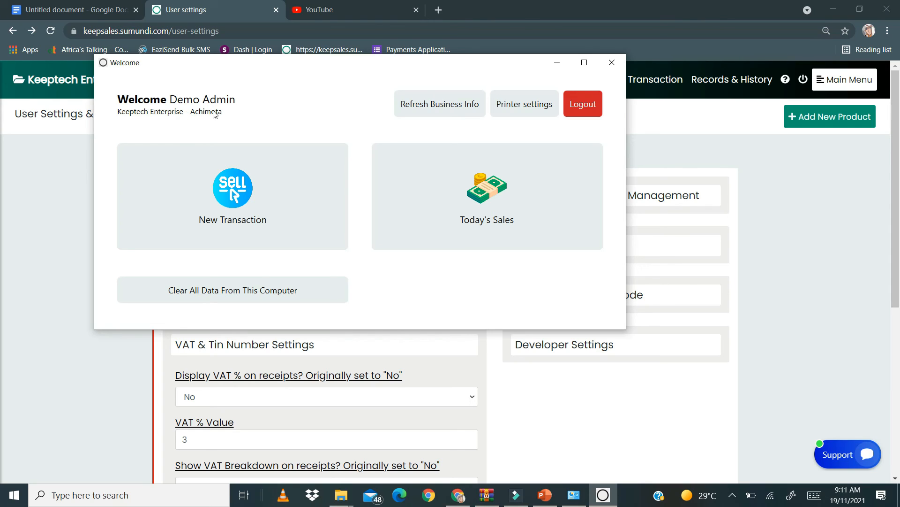
mouse_move(284, 206)
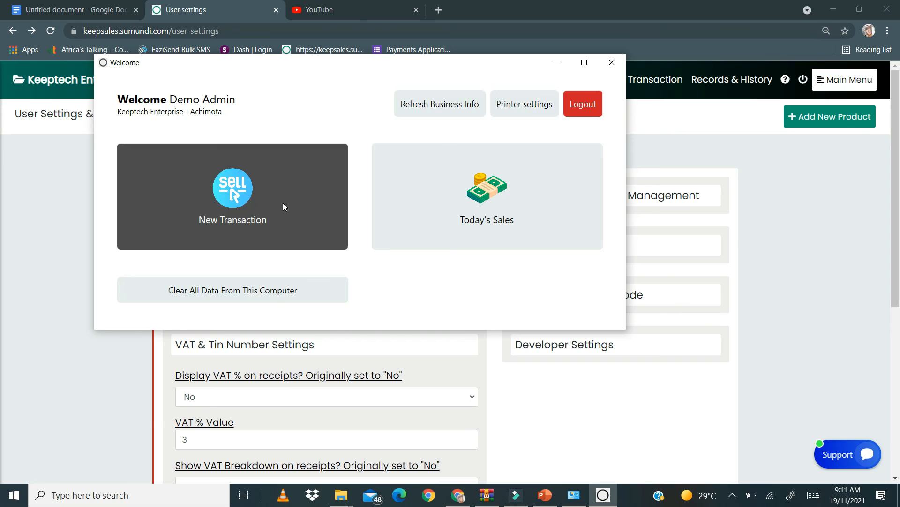
click(232, 195)
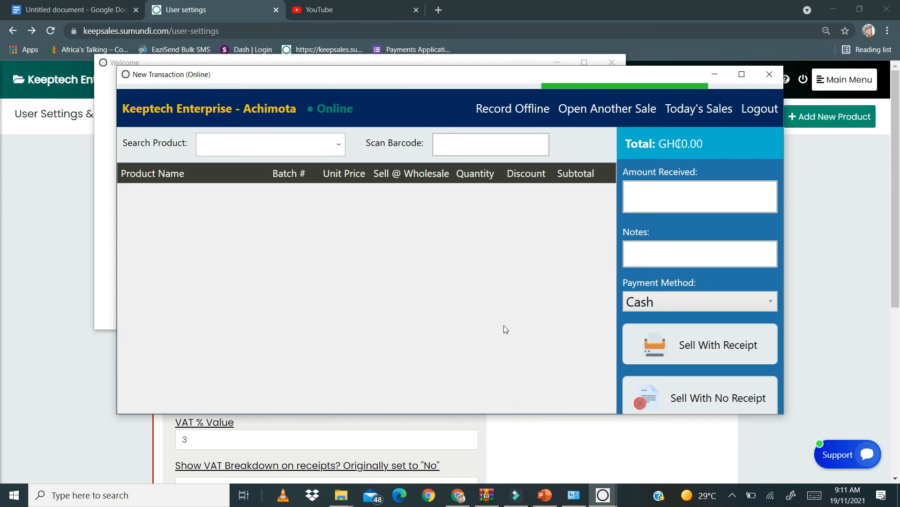
mouse_move(703, 346)
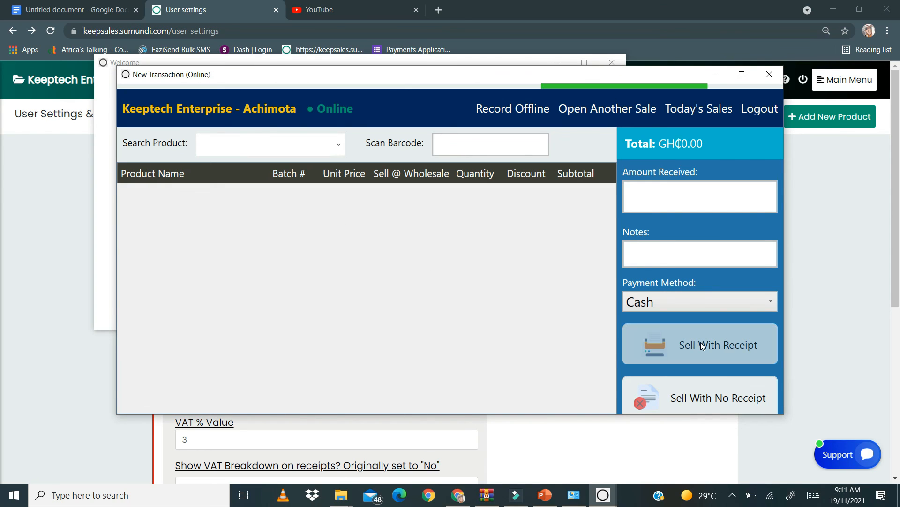